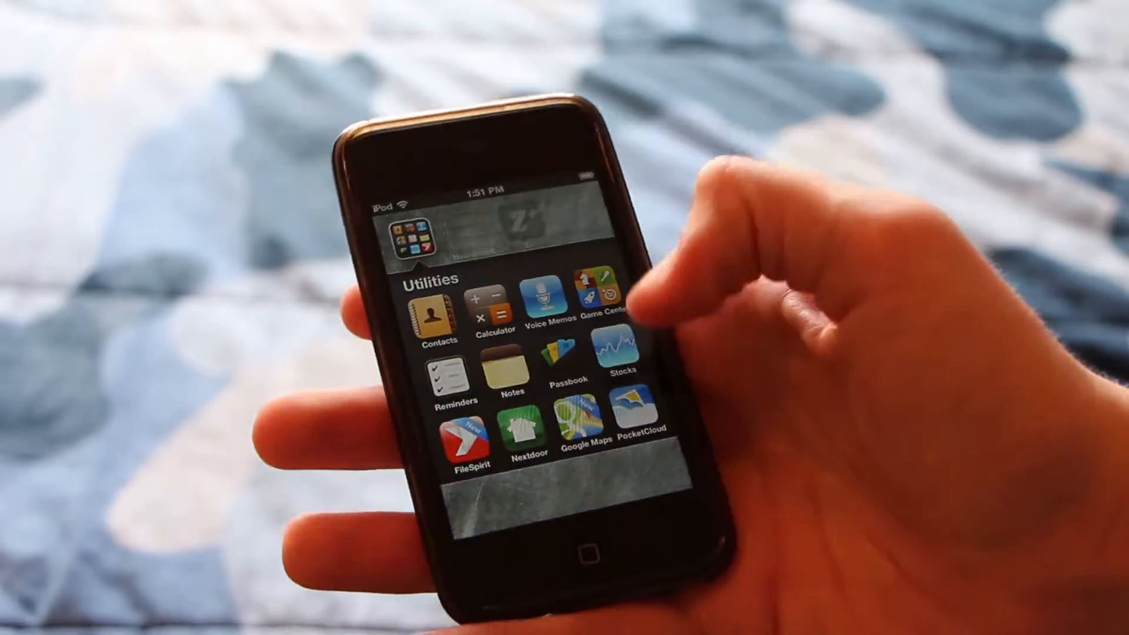
# Launch PocketCloud from the iPod's Utilities folder
pyautogui.click(634, 421)
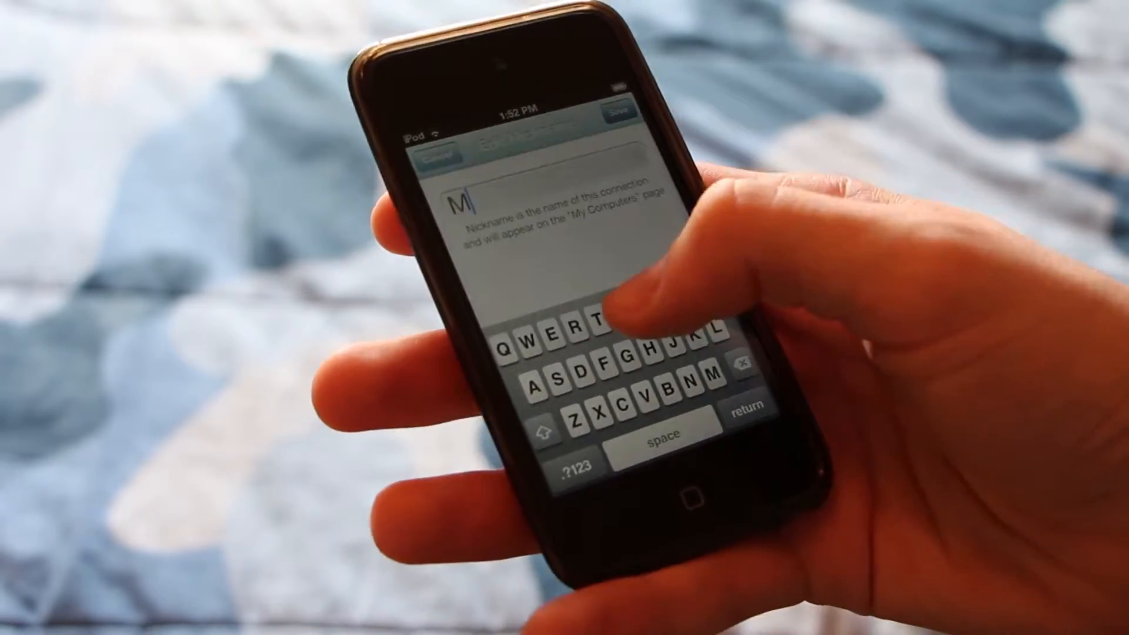
# Enter 'MyP' as the new VNC connection's nickname
pyautogui.write('MyP')
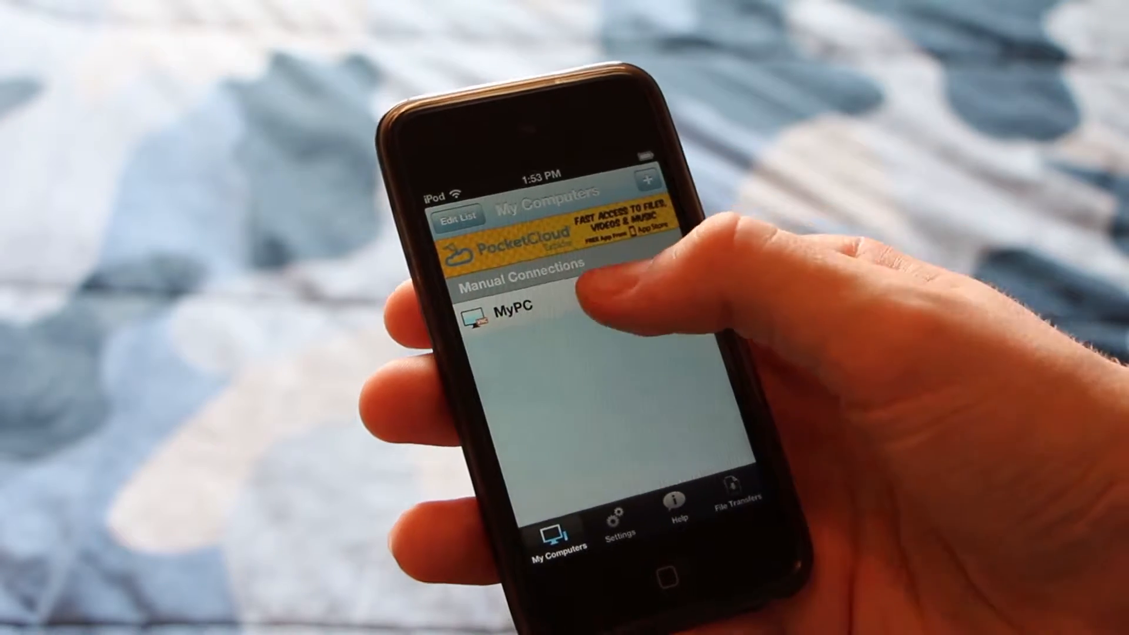
# Connect to the MyPC computer from the My Computers list
pyautogui.click(506, 313)
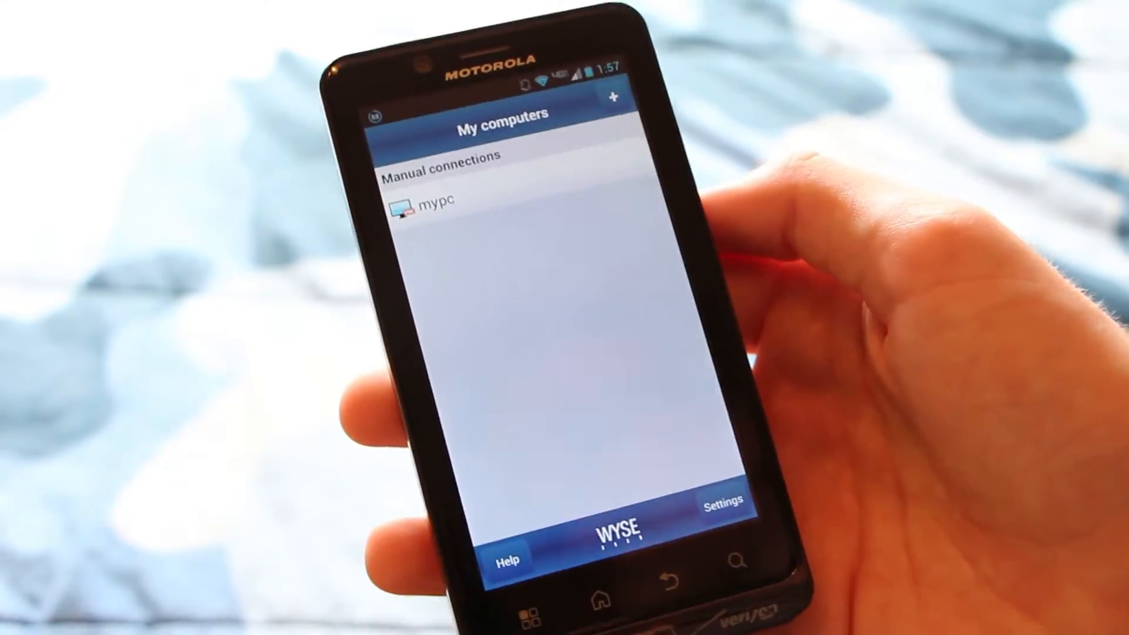
# Connect to mypc and bring up the on-screen keyboard over the remote desktop
pyautogui.click(432, 199)
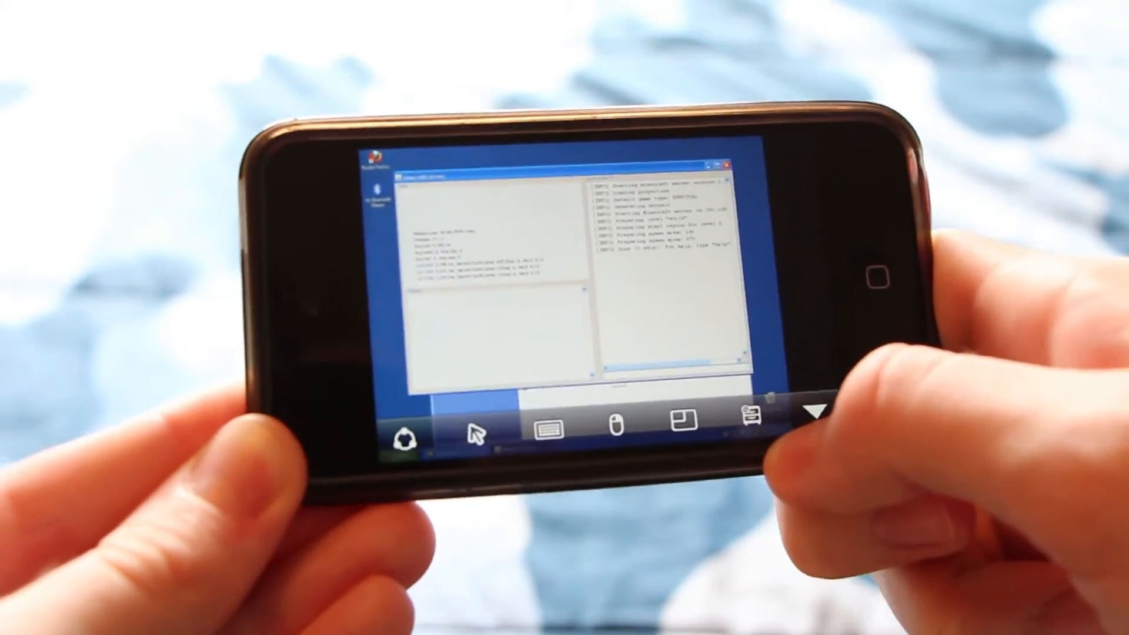
pyautogui.click(549, 426)
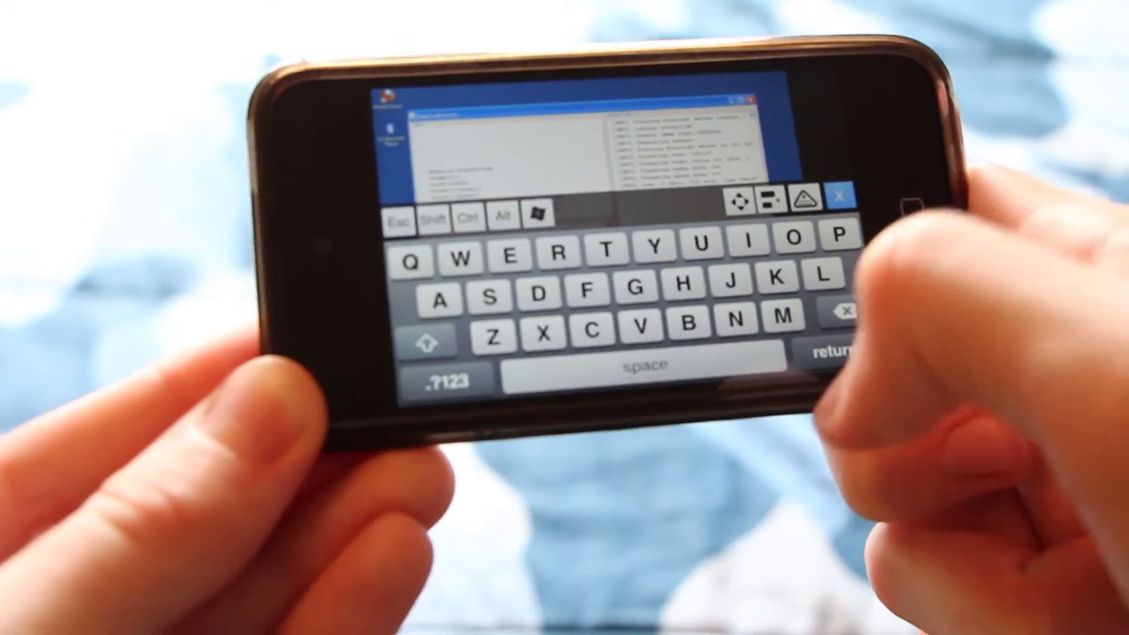